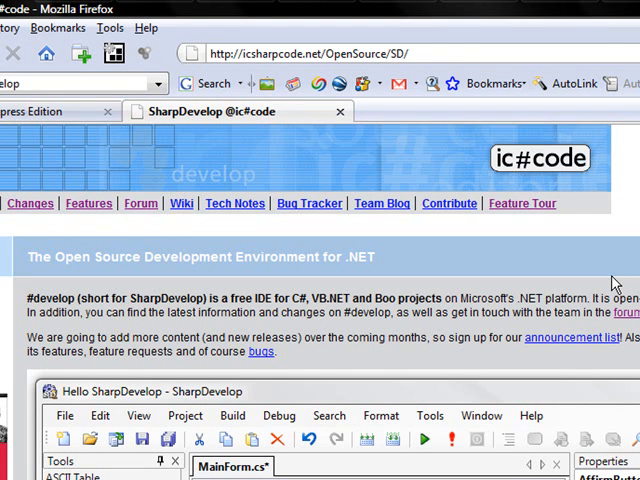
mouse_move(568, 206)
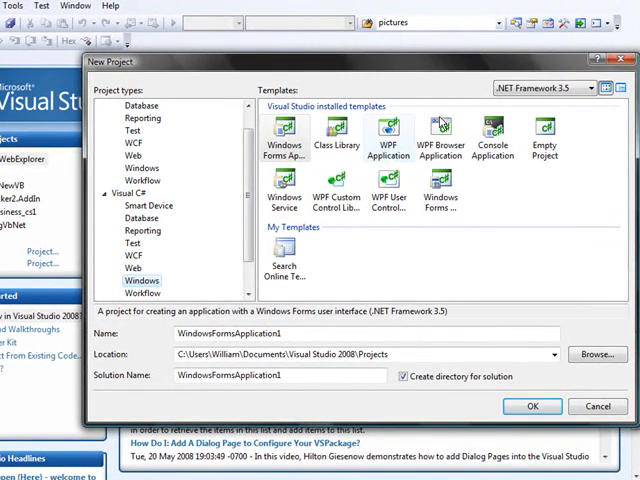
Create a Visual C# Console Application project named HelloWorld
left_click(492, 136)
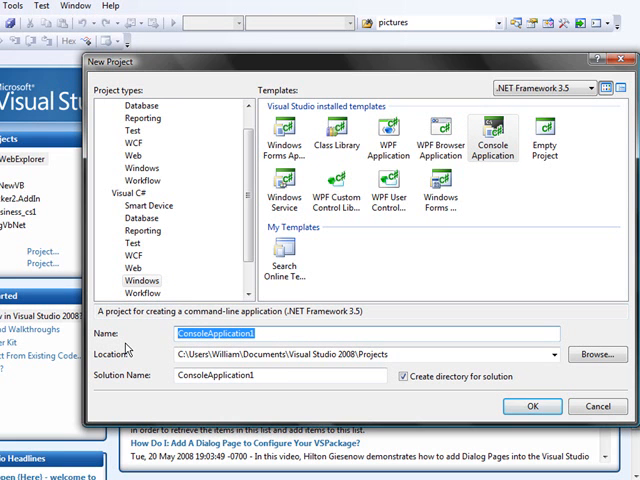
type("HelloWor")
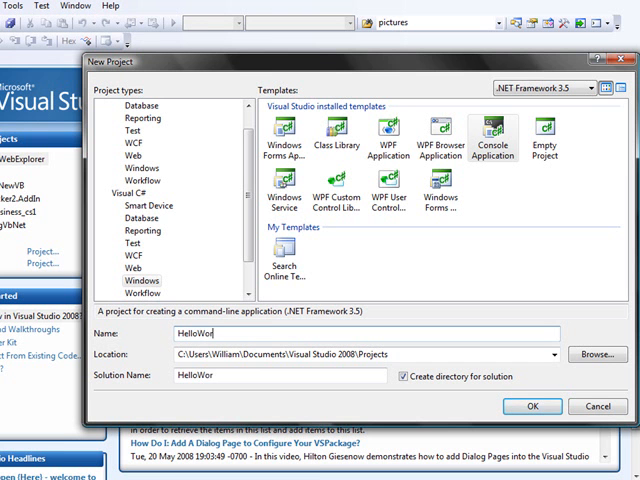
left_click(596, 406)
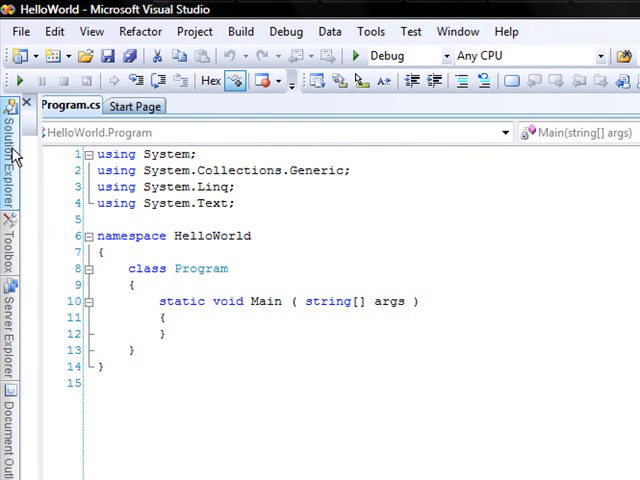
left_click(12, 108)
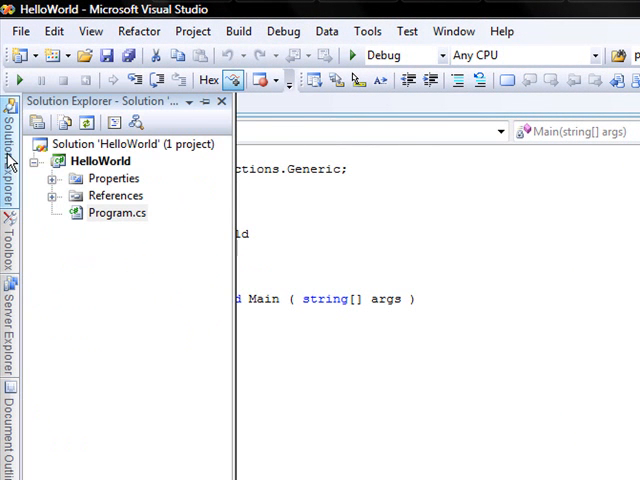
mouse_move(140, 458)
type("Co")
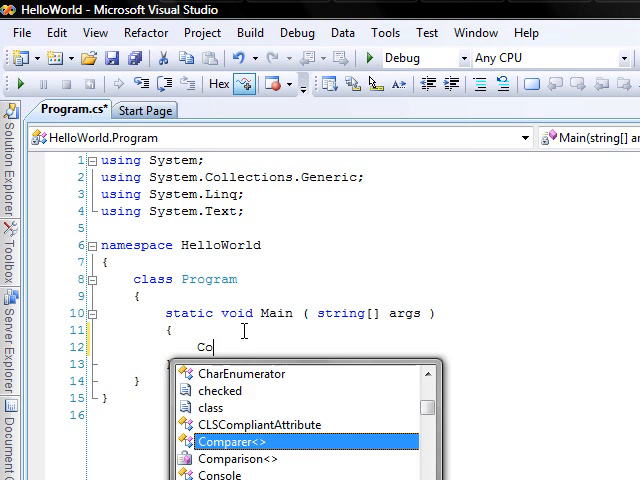
Add Console.WriteLine("Hello World!"); inside Main, completing Console with IntelliSense
type("n")
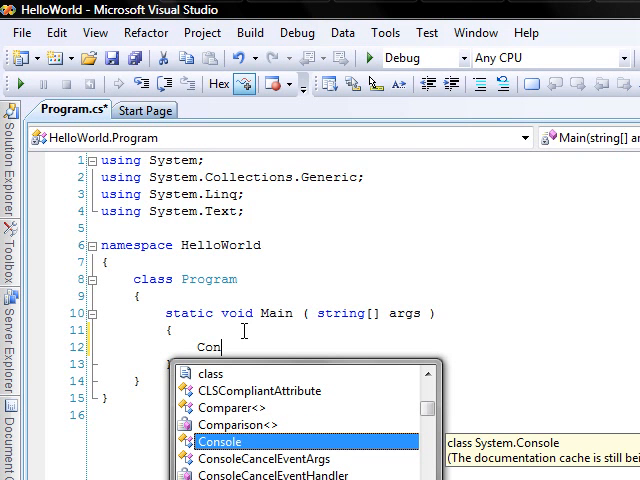
key("tab")
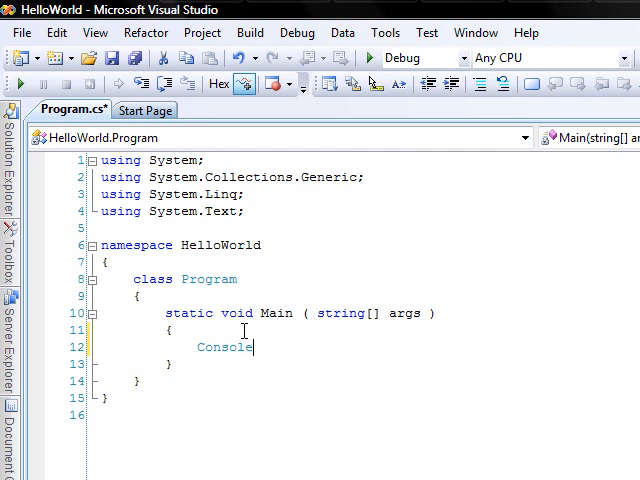
type(".WriteLin")
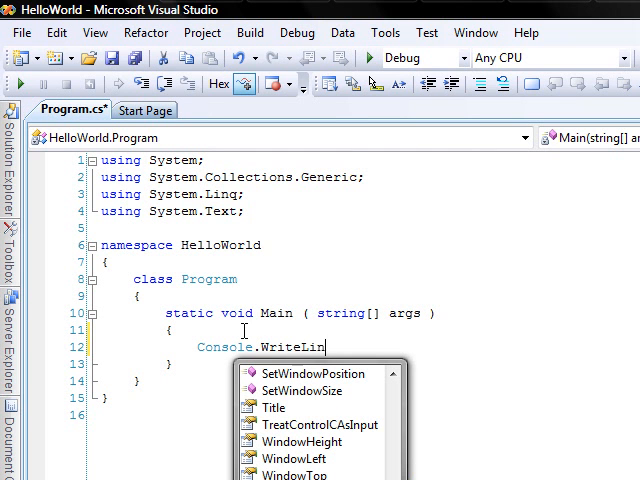
type("e(")
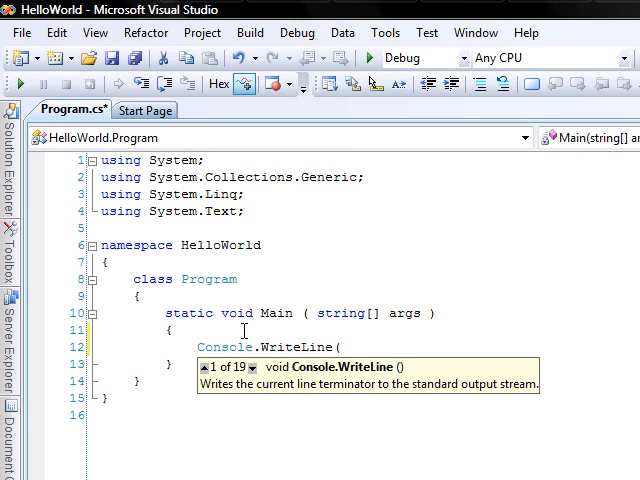
type("\"")
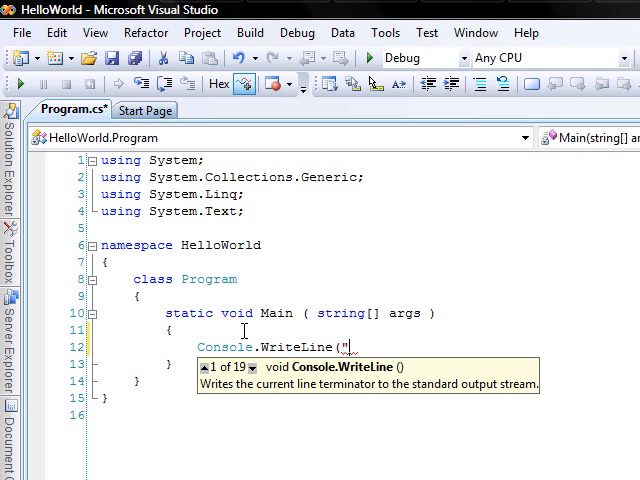
type("Hello")
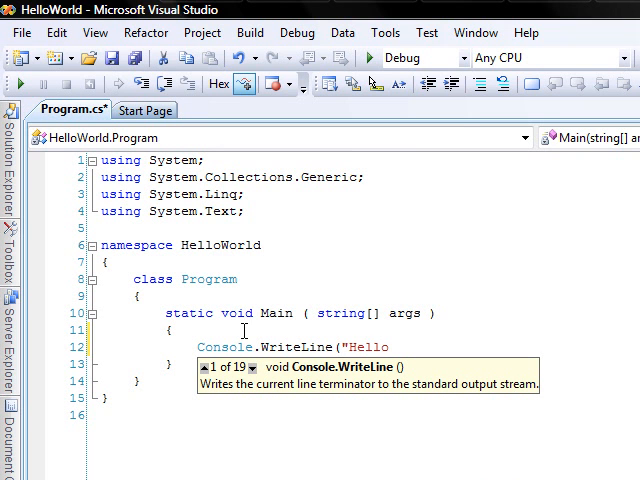
type("Worl")
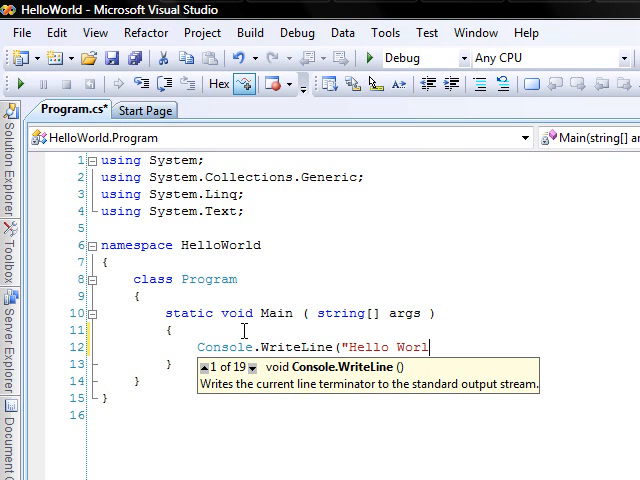
type("d?")
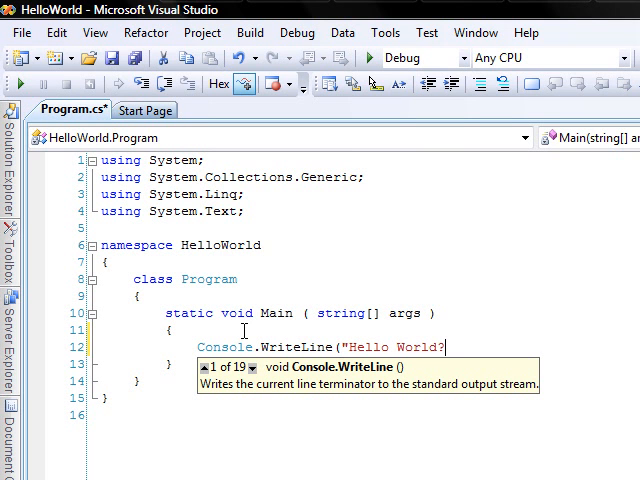
type("!\" );")
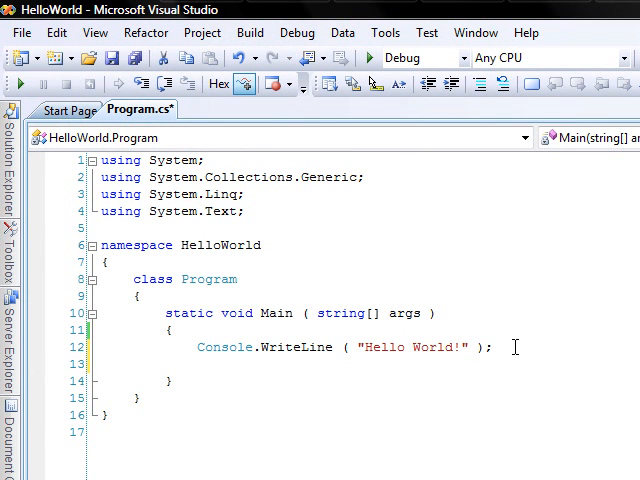
Add Console.ReadKey(); on the line after the WriteLine call
type("Co")
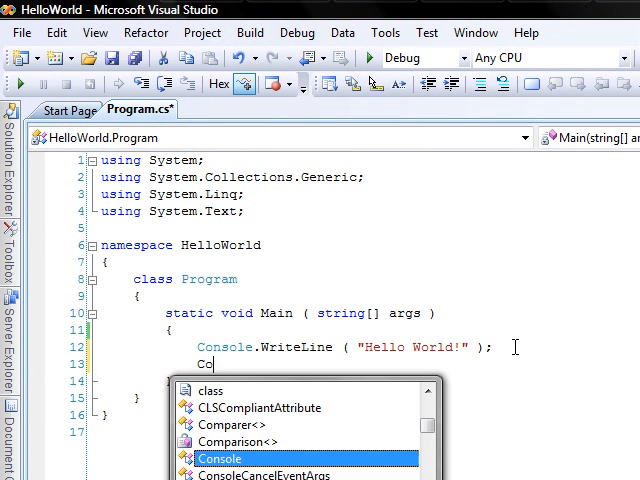
type("nsole.read")
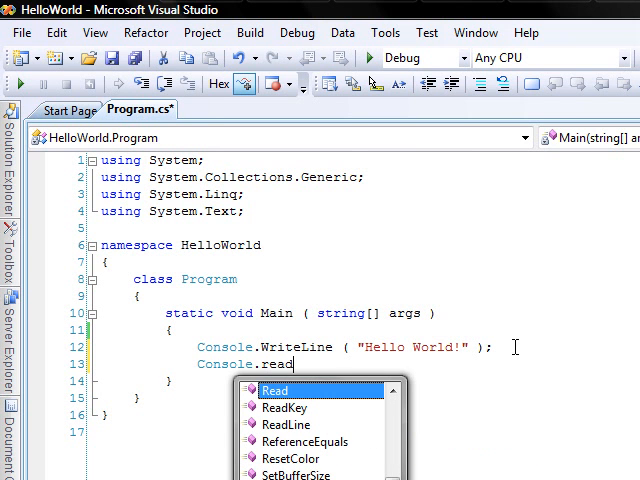
type("Key")
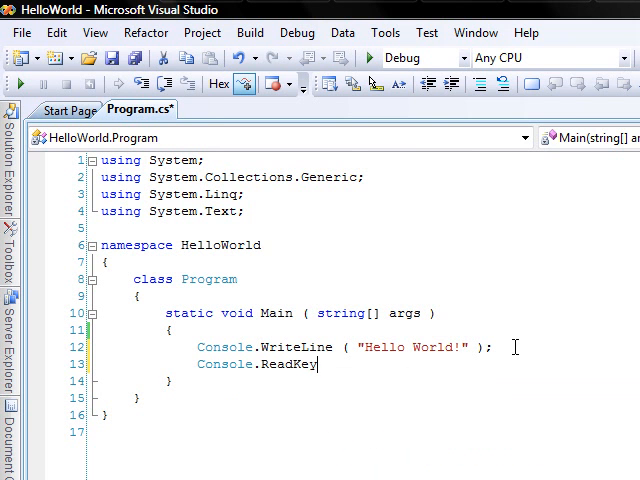
type("();")
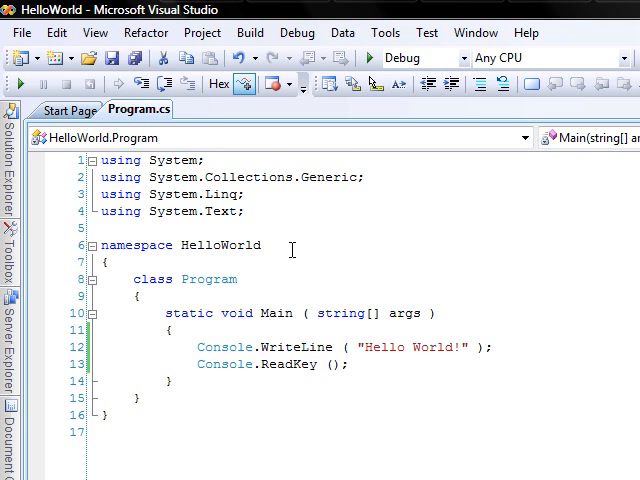
mouse_move(180, 244)
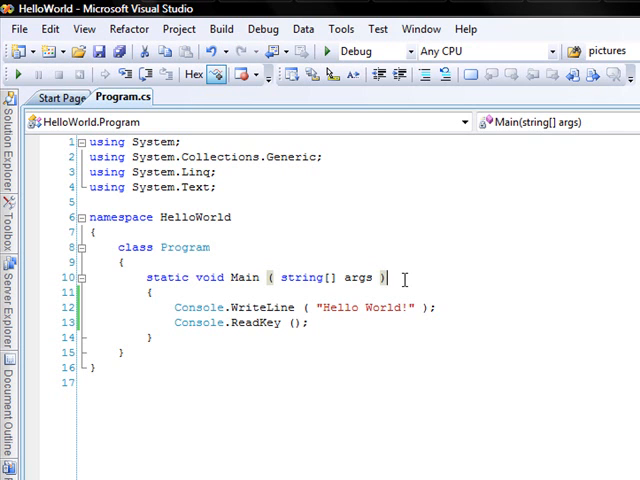
mouse_move(464, 324)
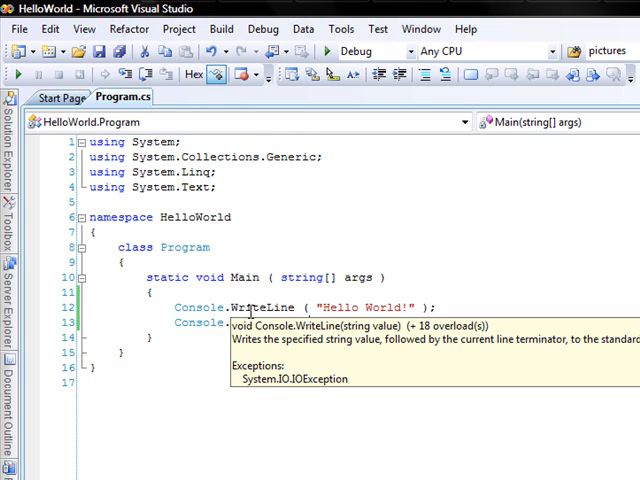
mouse_move(252, 308)
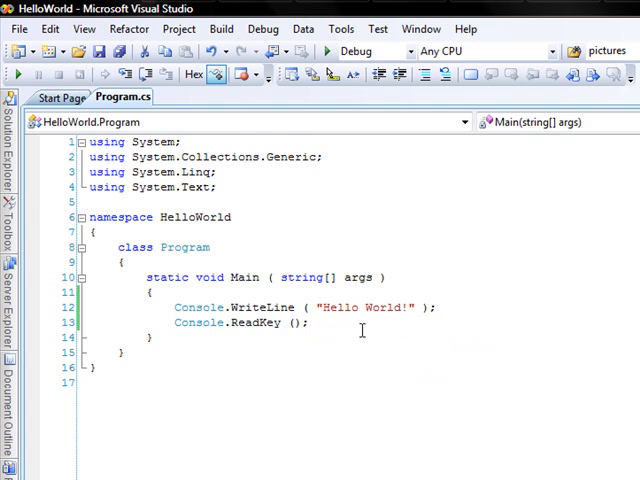
mouse_move(258, 322)
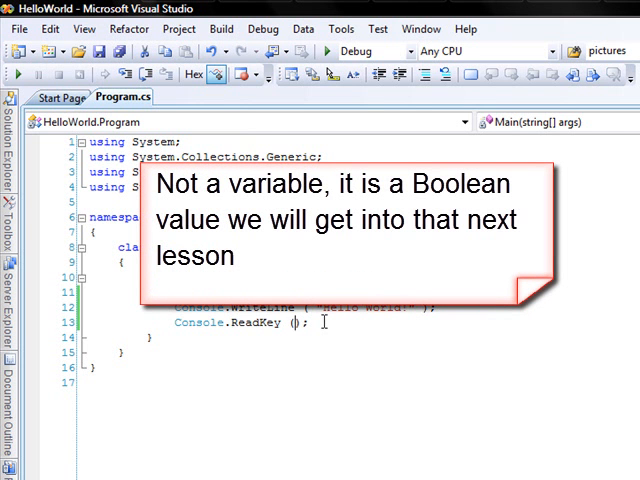
Make the call Console.ReadKey(true) by adding the argument true
type("true")
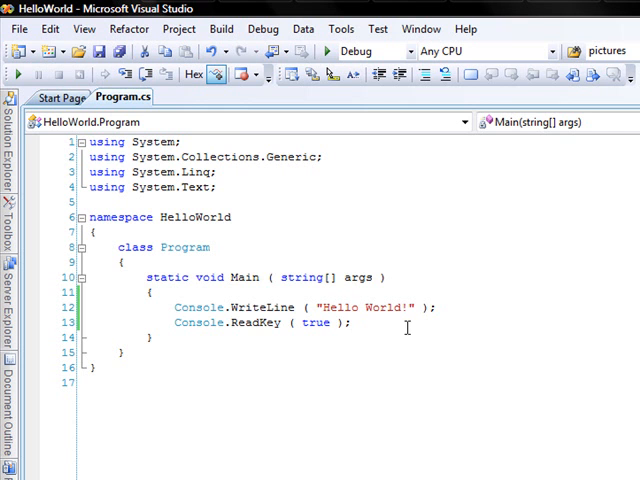
Remove the Console.WriteLine("Hello World!"); line from Main
triple_click(300, 308)
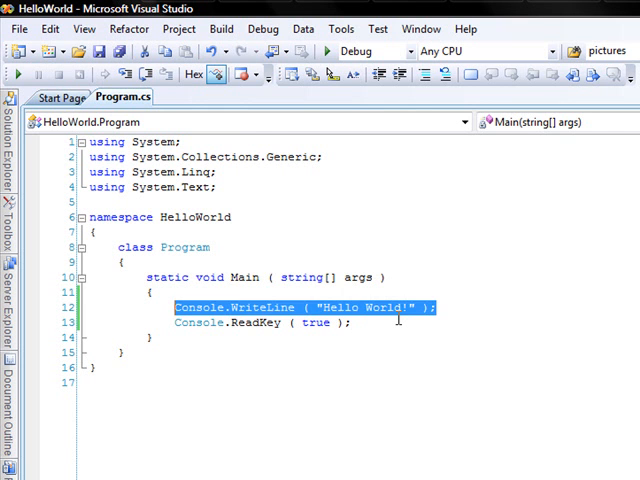
key("Delete")
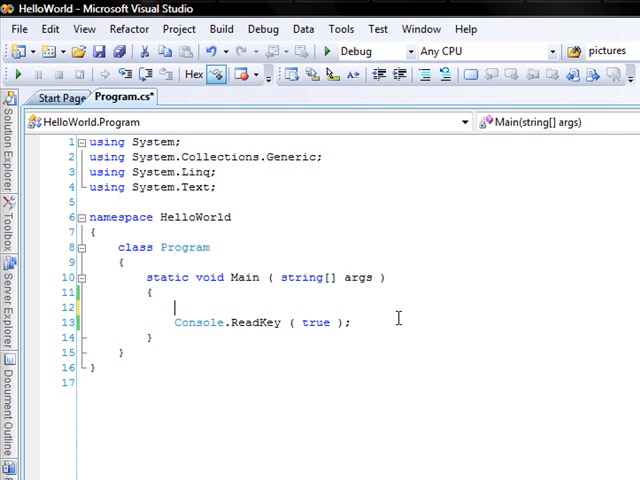
Write foreach (string arg in args) { Console.WriteLine(arg); } before ReadKey(true)
type("for")
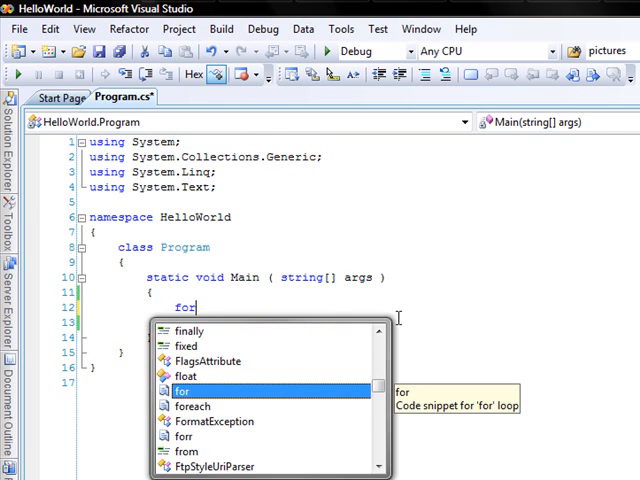
type("each ( string")
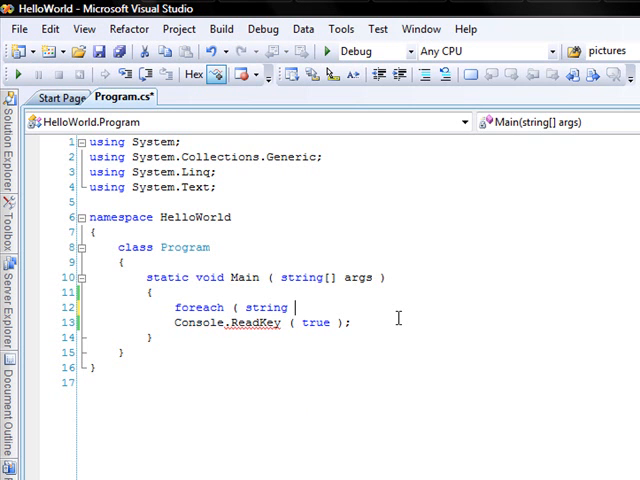
type("arg in args")
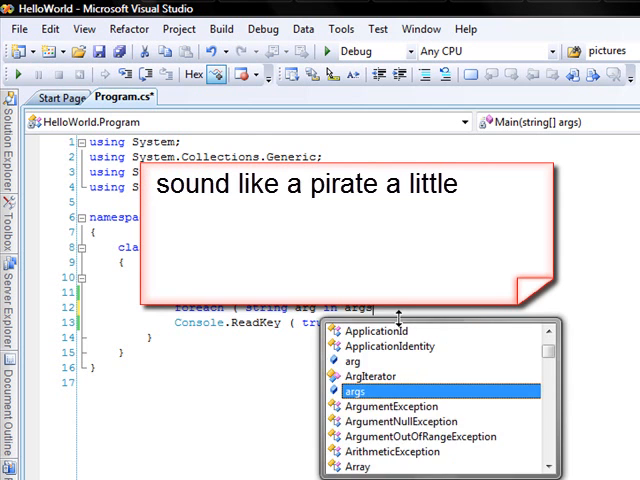
key("Escape")
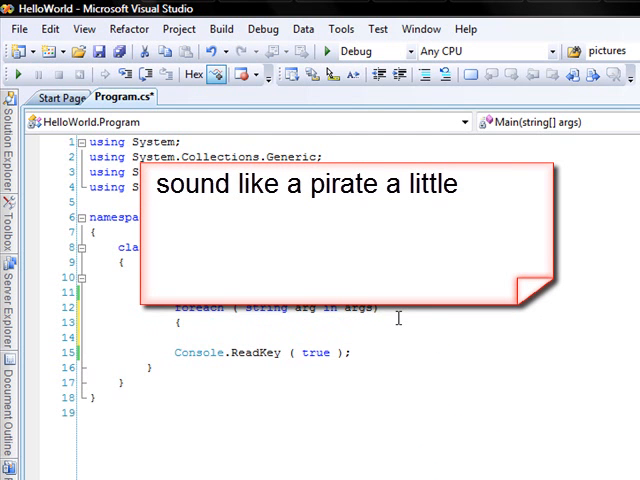
type("Console.w")
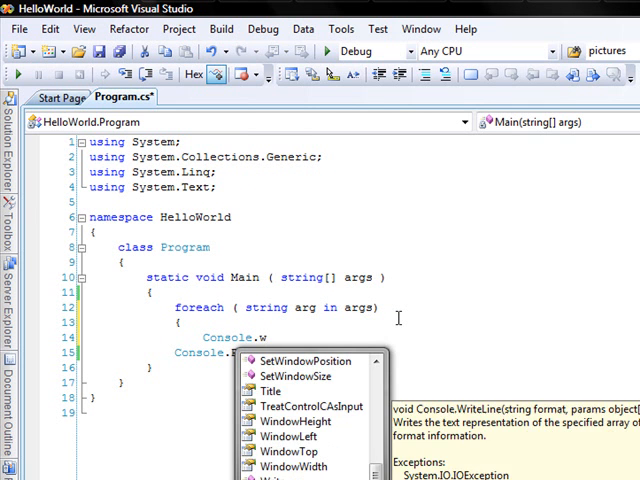
type("WriteLine ( arg );")
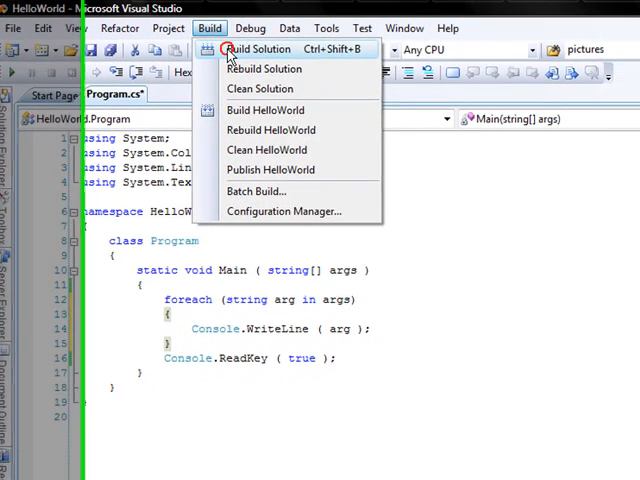
Build the HelloWorld solution and launch a command window via Start > Run
left_click(260, 48)
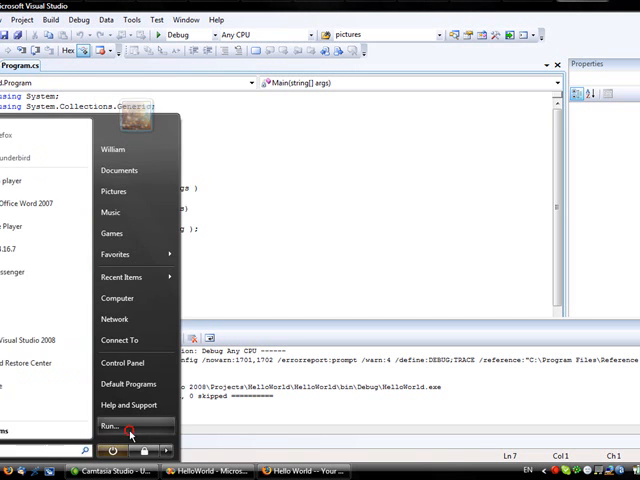
left_click(108, 424)
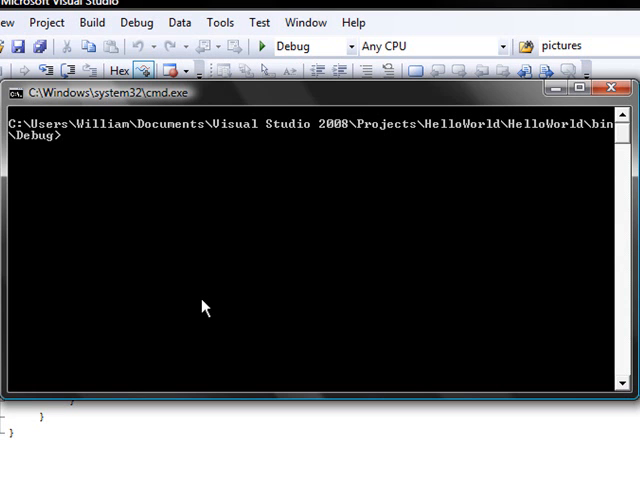
Run HelloWorld.exe test so it prints test back
type("hell")
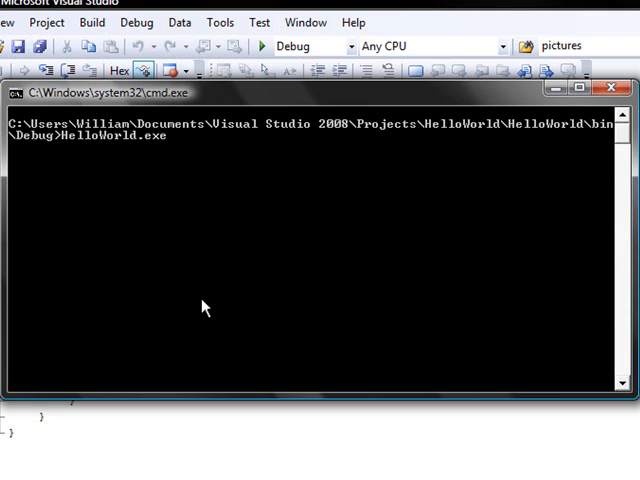
type("te")
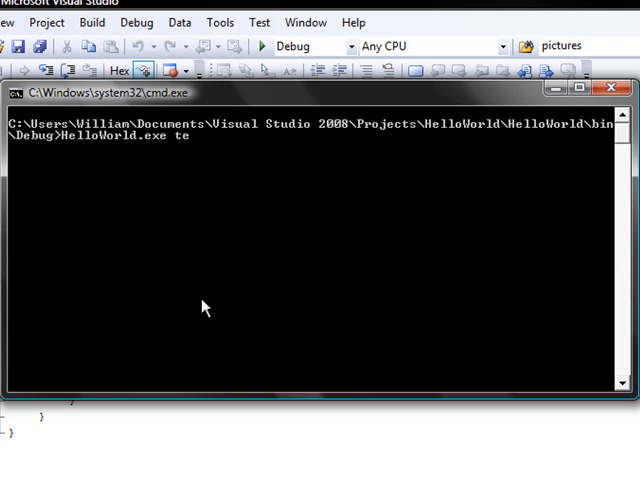
type("st")
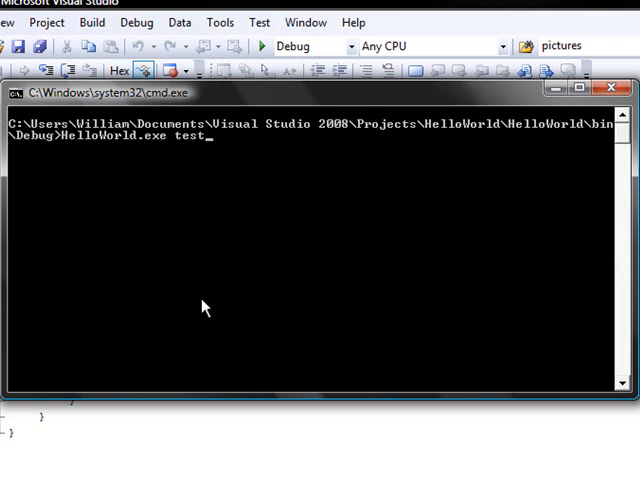
key("enter")
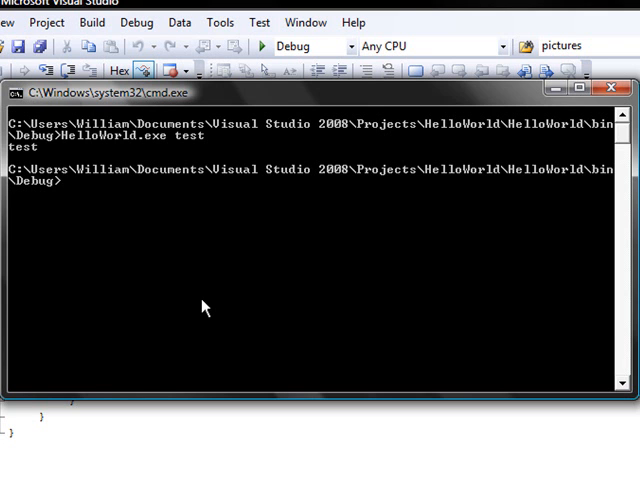
Enter a second command HelloWorld.exe test 123456
type("HelloWorld.exe test")
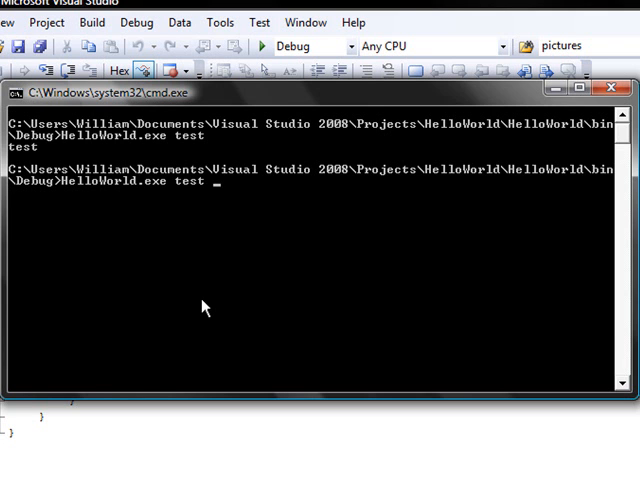
type("123456")
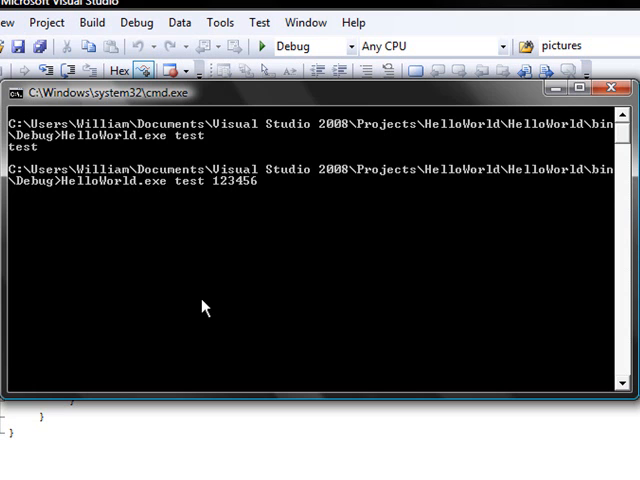